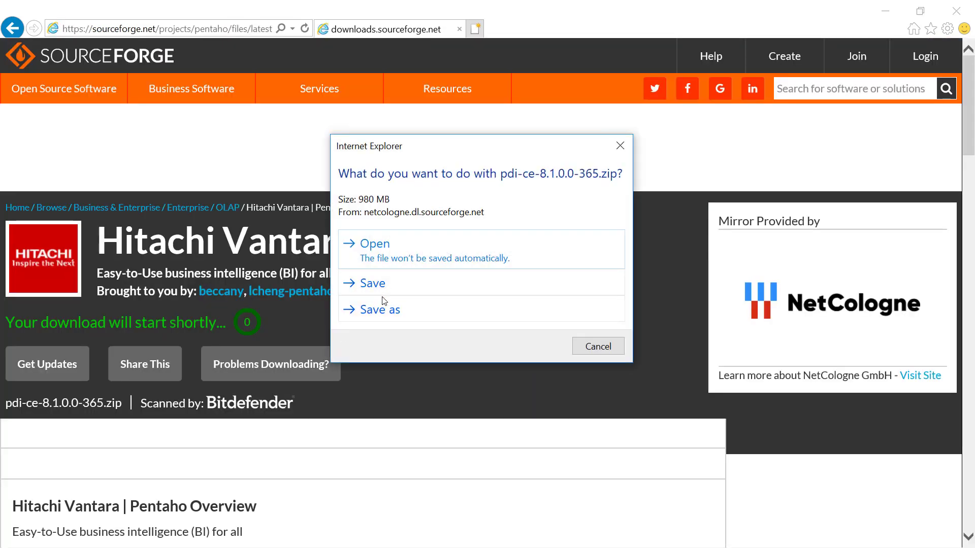
- Save the pdi-ce-8.1.0.0-365.zip download from SourceForge
{"action": "left_click", "coordinate": [596, 346]}
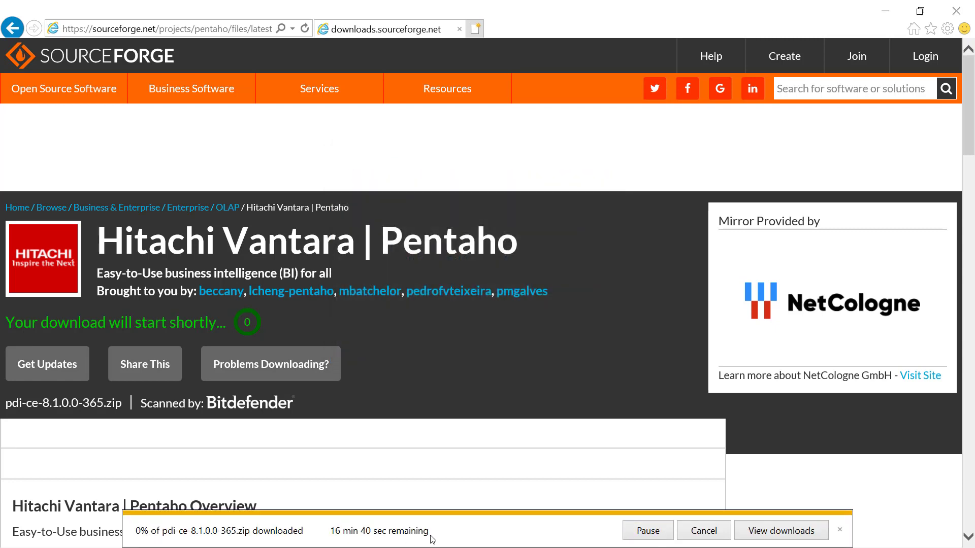
{"action": "mouse_move", "coordinate": [571, 526]}
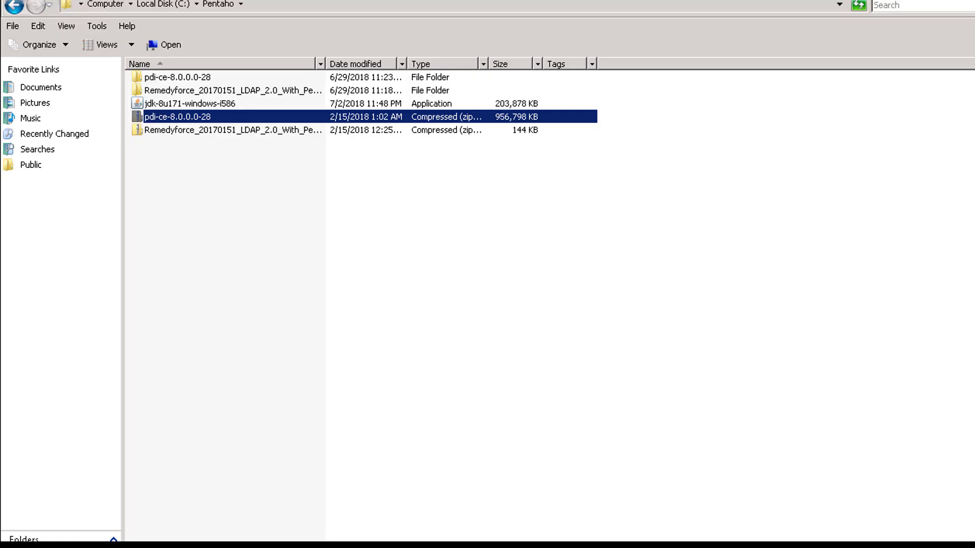
{"action": "mouse_move", "coordinate": [287, 241]}
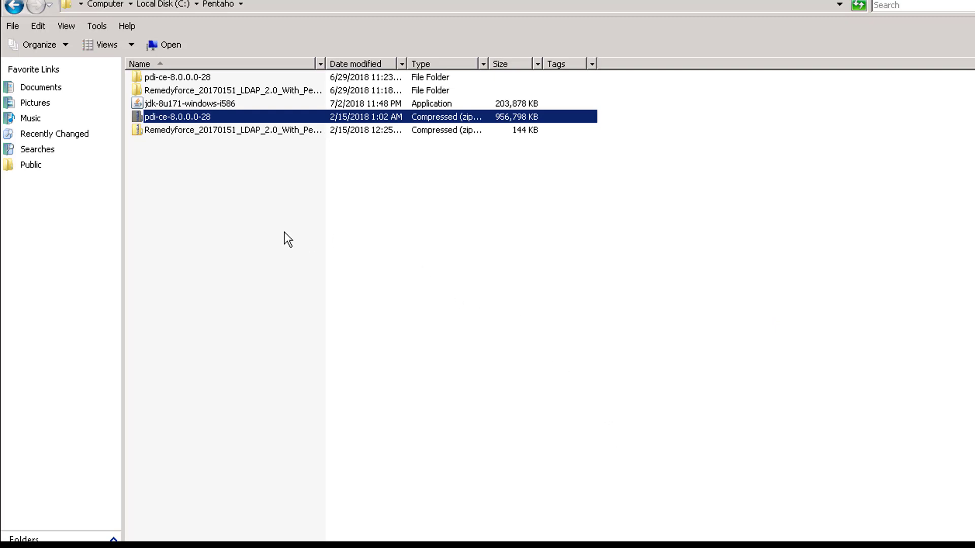
- Browse into pdi-ce-8.0.0.0-28\data-integration and select Spoon.bat
{"action": "right_click", "coordinate": [177, 116]}
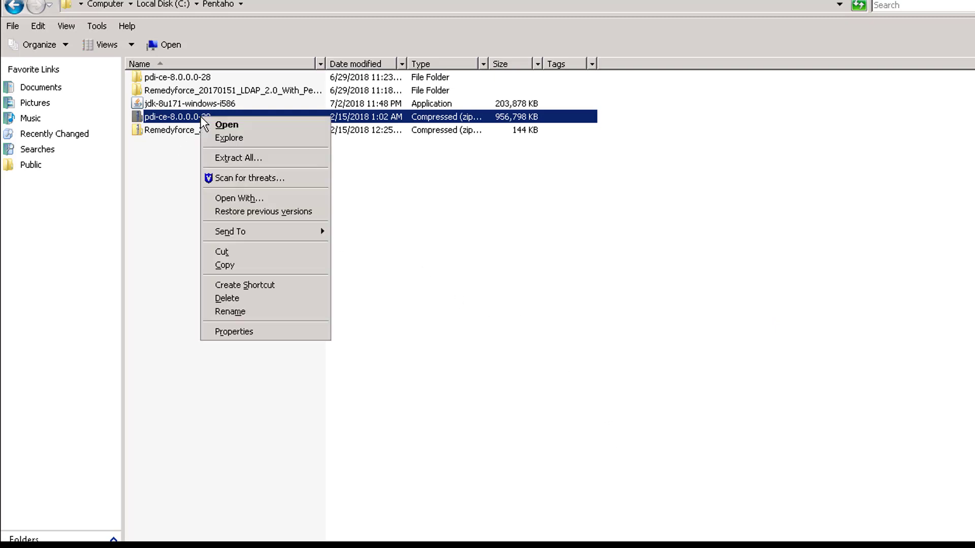
{"action": "mouse_move", "coordinate": [237, 158]}
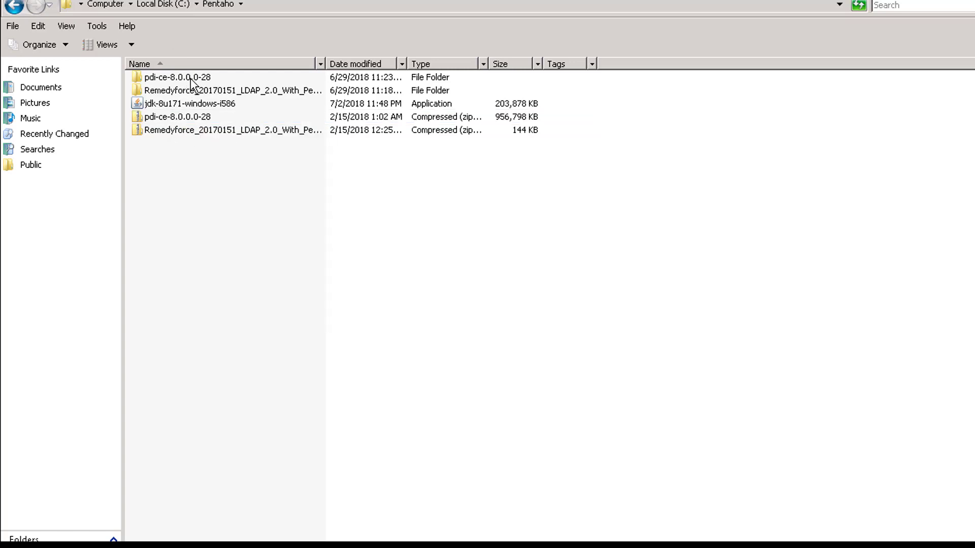
{"action": "double_click", "coordinate": [177, 77]}
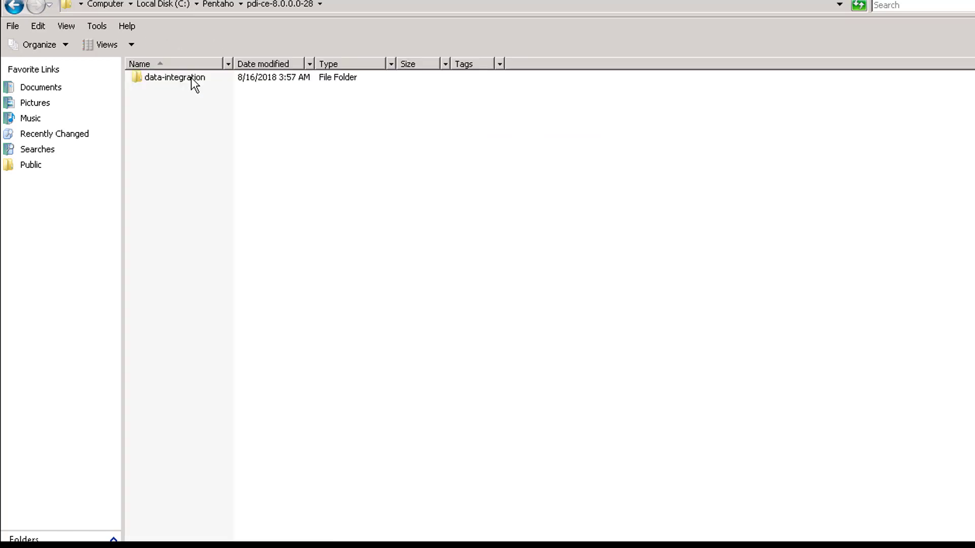
{"action": "double_click", "coordinate": [174, 77]}
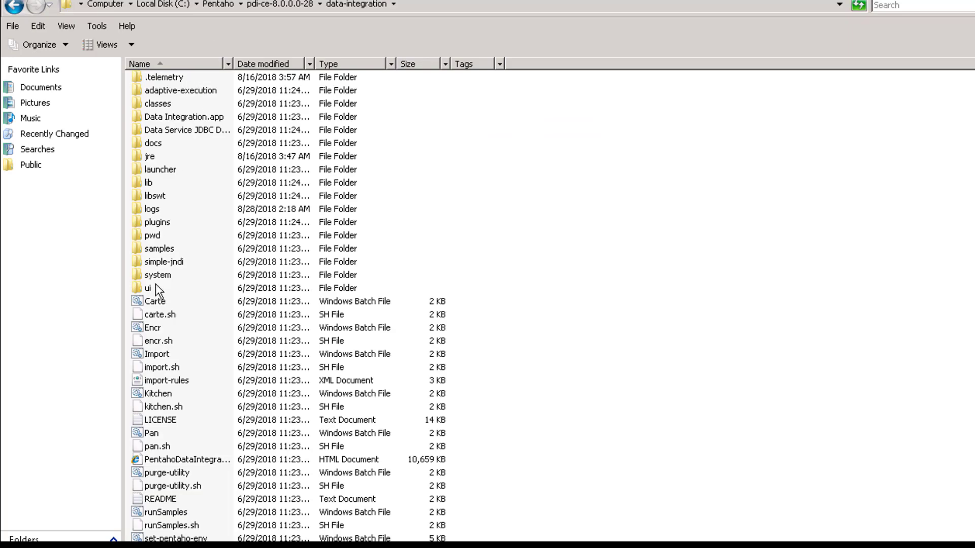
{"action": "left_click", "coordinate": [147, 288]}
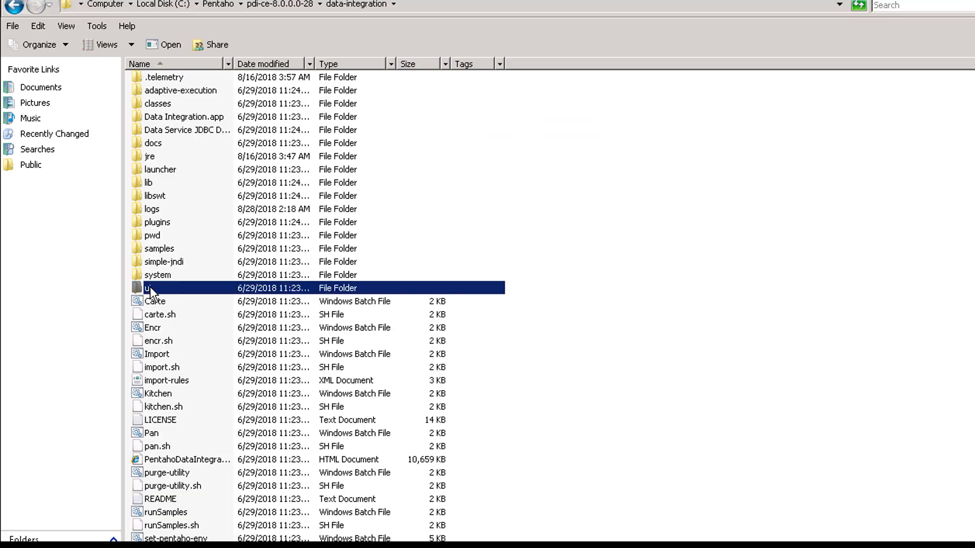
{"action": "scroll", "scroll_direction": "down", "scroll_amount": 3}
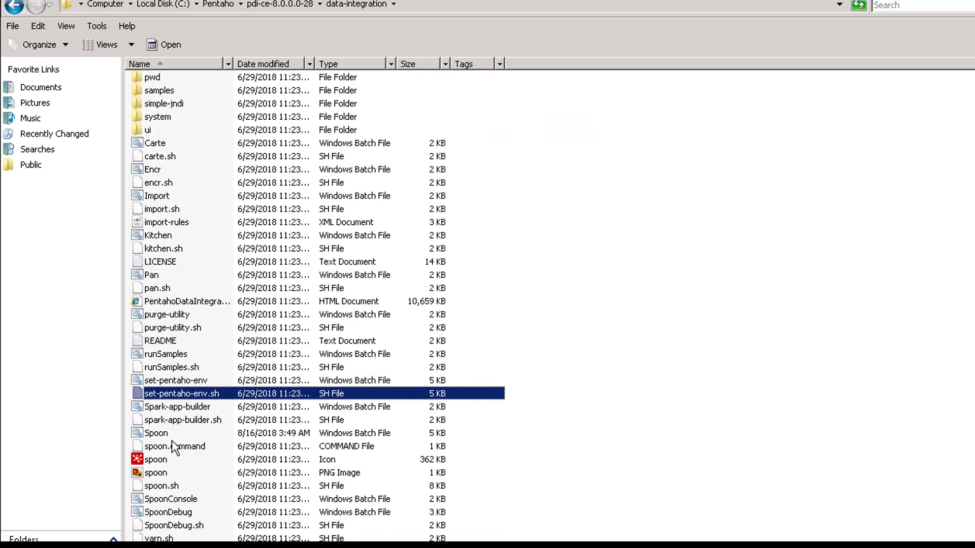
{"action": "left_click", "coordinate": [156, 432]}
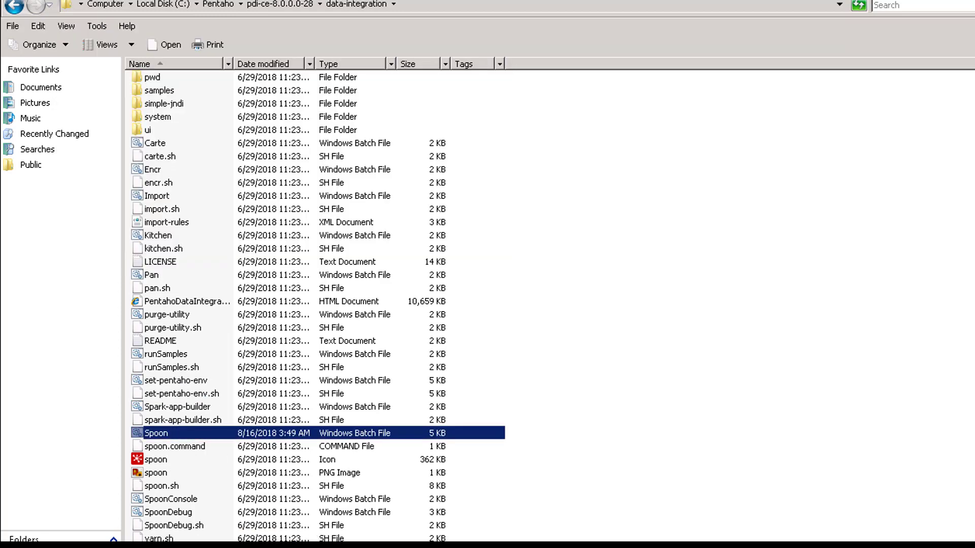
- Launch Spoon.bat and open the TransferLDAPInfo.kjb job, showing the Run options
{"action": "double_click", "coordinate": [155, 432]}
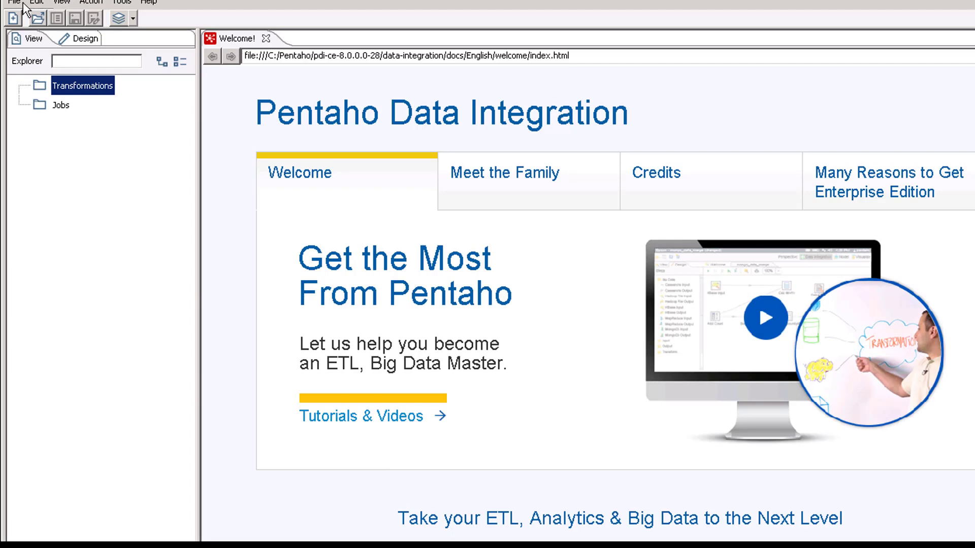
{"action": "left_click", "coordinate": [11, 1]}
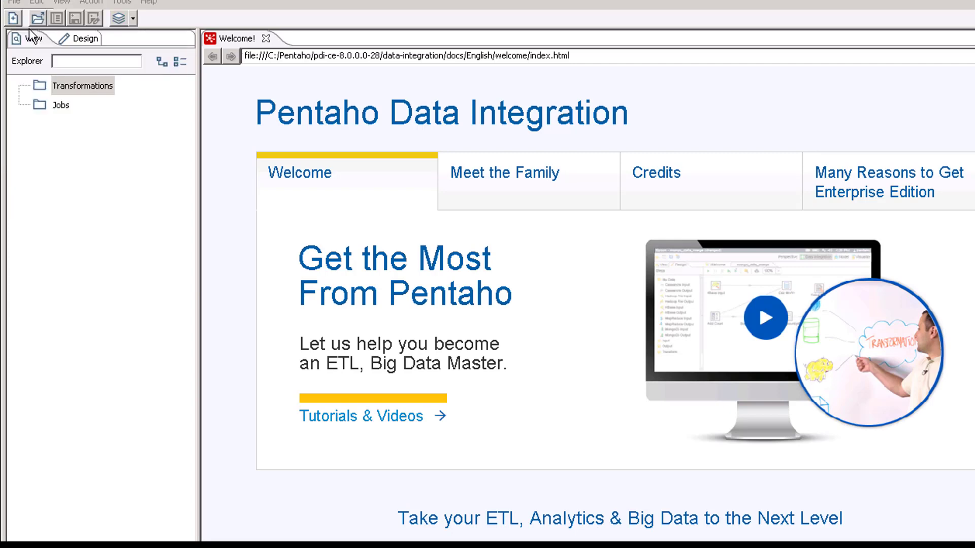
{"action": "left_click", "coordinate": [37, 19]}
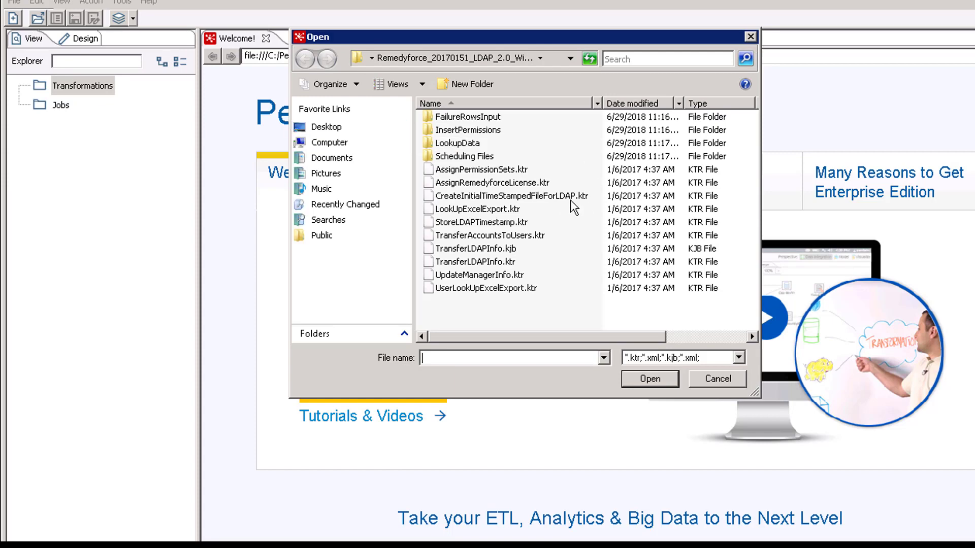
{"action": "mouse_move", "coordinate": [510, 256]}
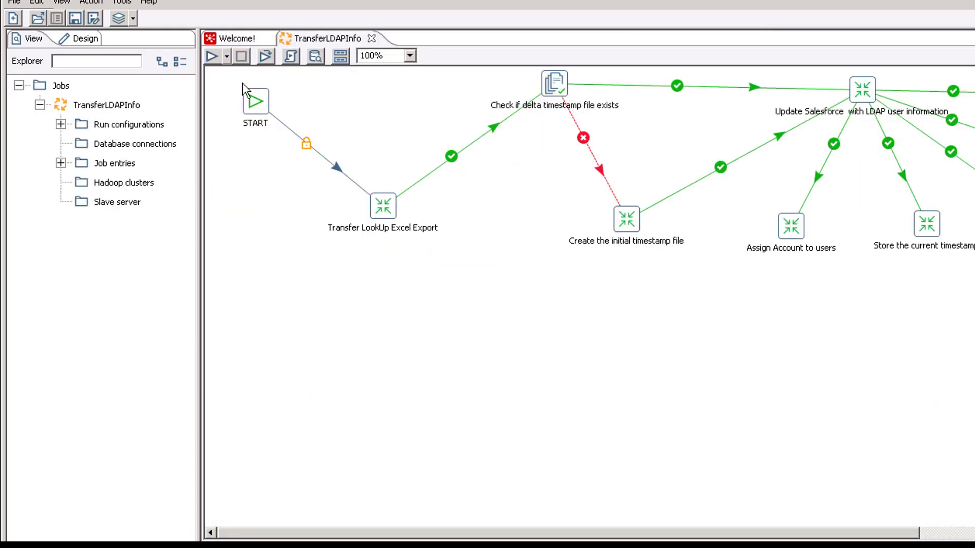
{"action": "left_click", "coordinate": [212, 56]}
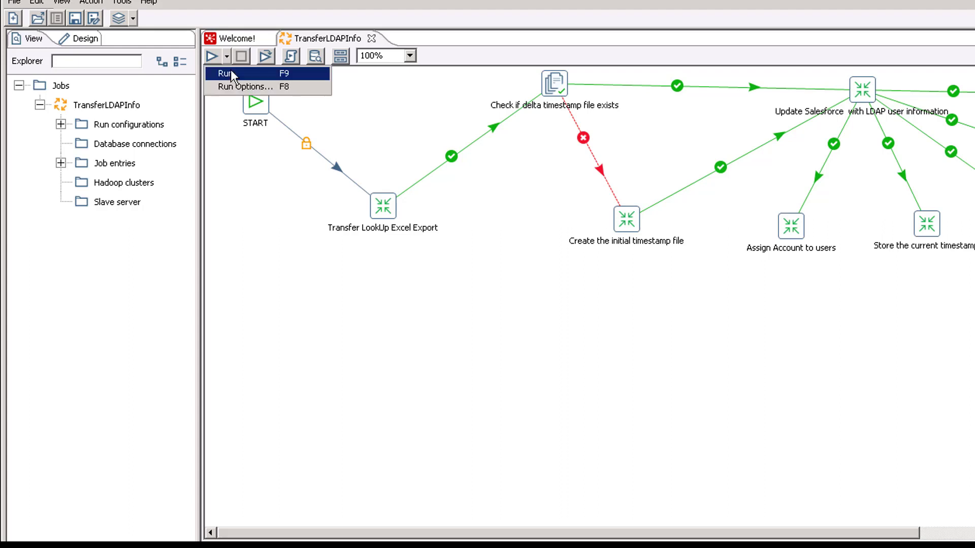
{"action": "mouse_move", "coordinate": [236, 80]}
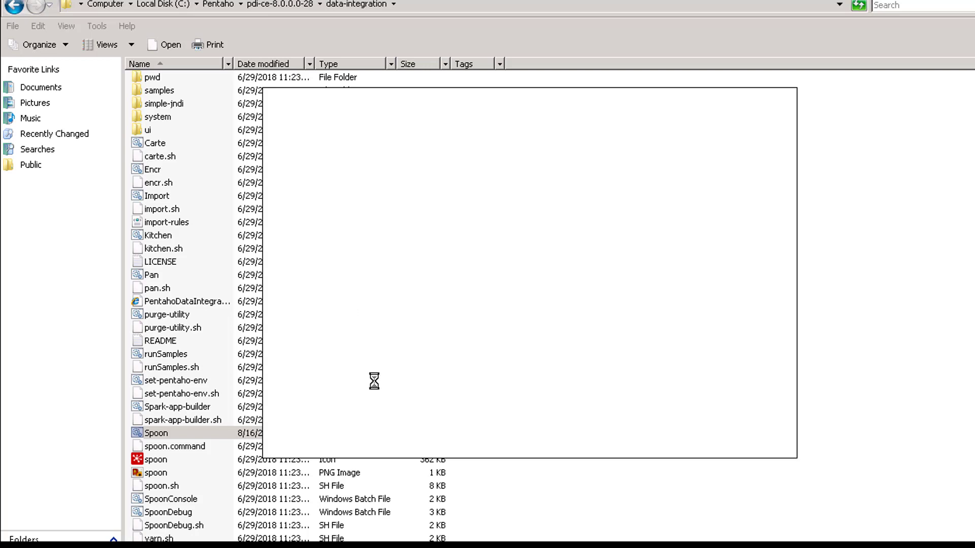
- Go to Remedyforce LDAP Scheduling Files and show the SchedulingTransferLDAPInfo batch file's actions
{"action": "left_click", "coordinate": [156, 433]}
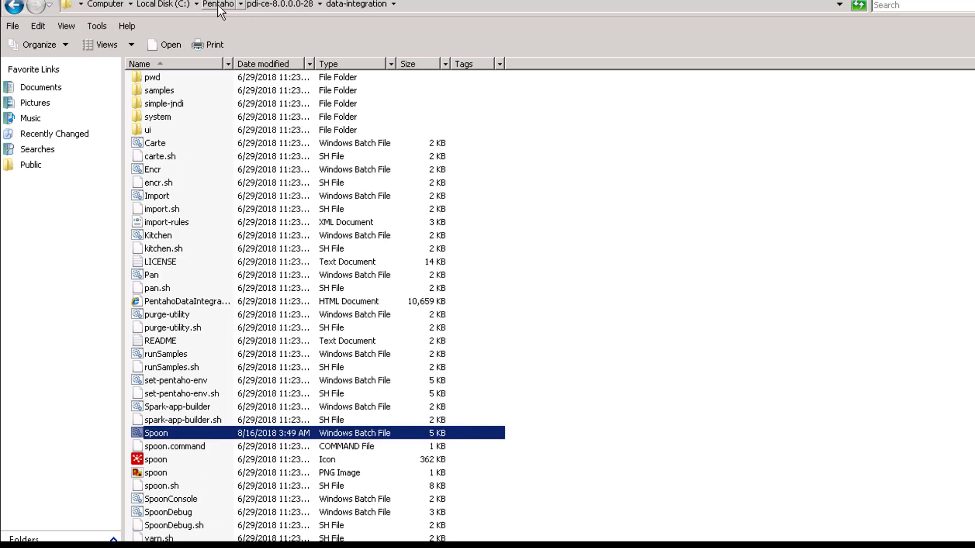
{"action": "left_click", "coordinate": [218, 4]}
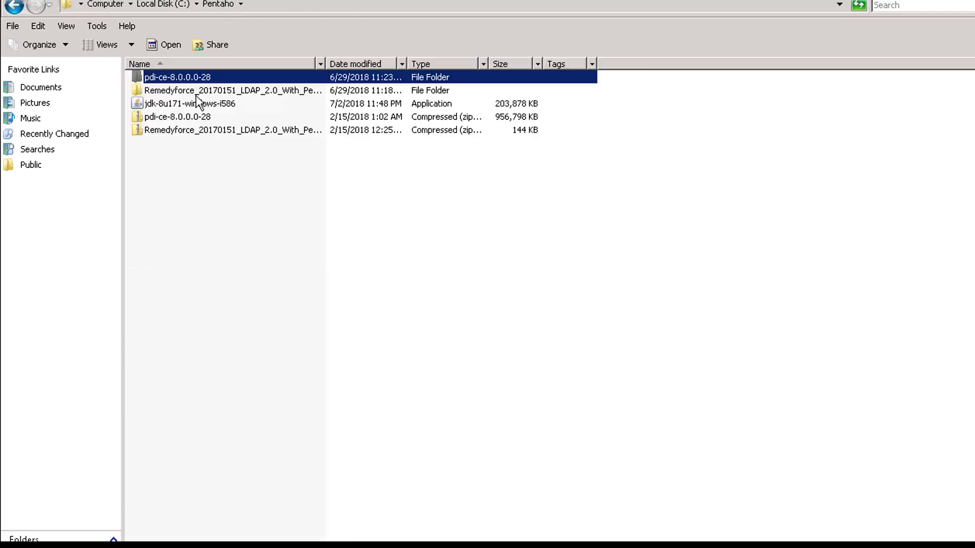
{"action": "double_click", "coordinate": [232, 90]}
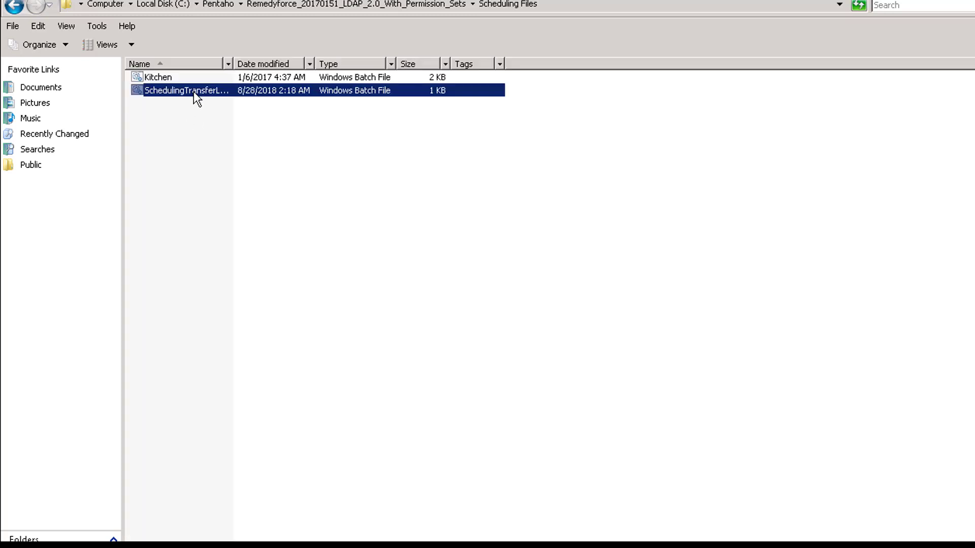
{"action": "right_click", "coordinate": [186, 91]}
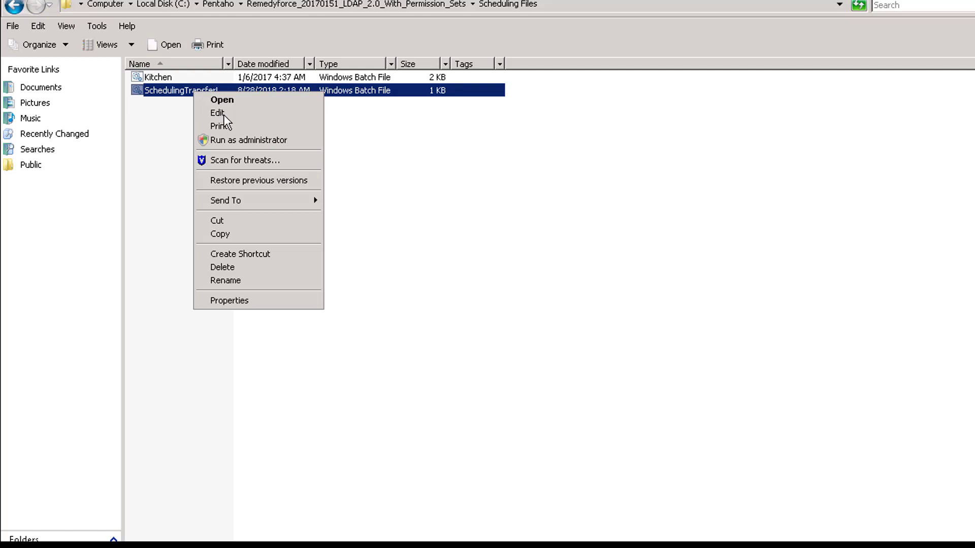
- Edit SchedulingTransferLDAPInfo so both paths use pdi-ce-8.0.0.0-28, then save
{"action": "left_click", "coordinate": [218, 112]}
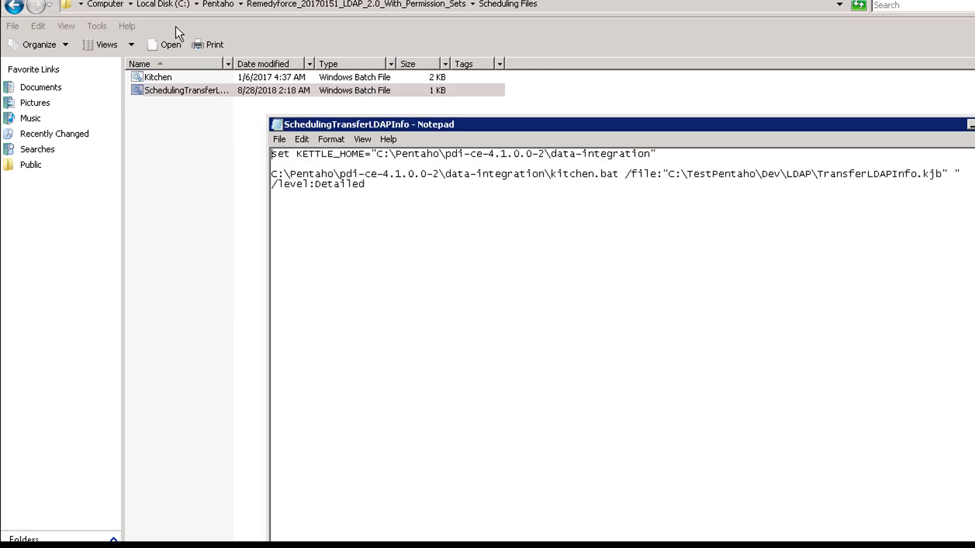
{"action": "mouse_move", "coordinate": [707, 163]}
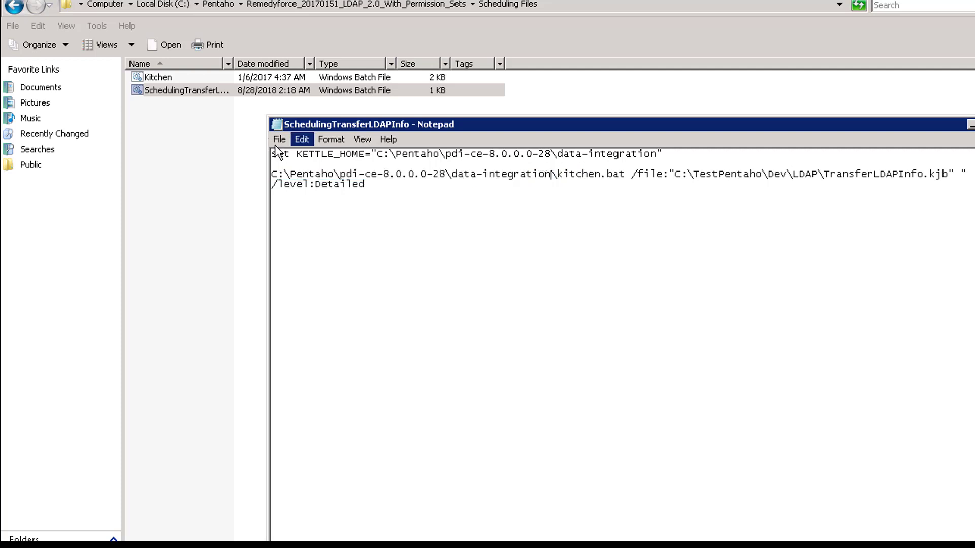
{"action": "left_click", "coordinate": [279, 138]}
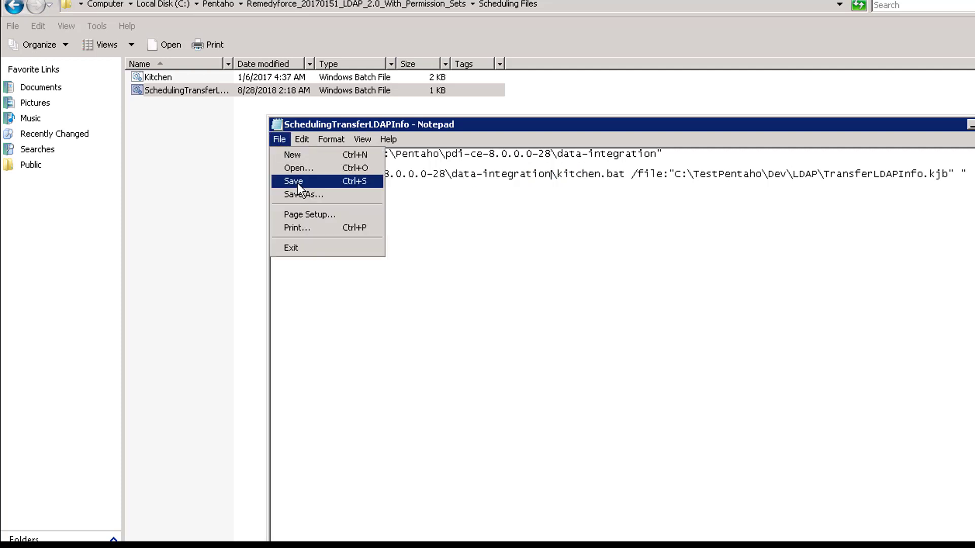
{"action": "left_click", "coordinate": [293, 181]}
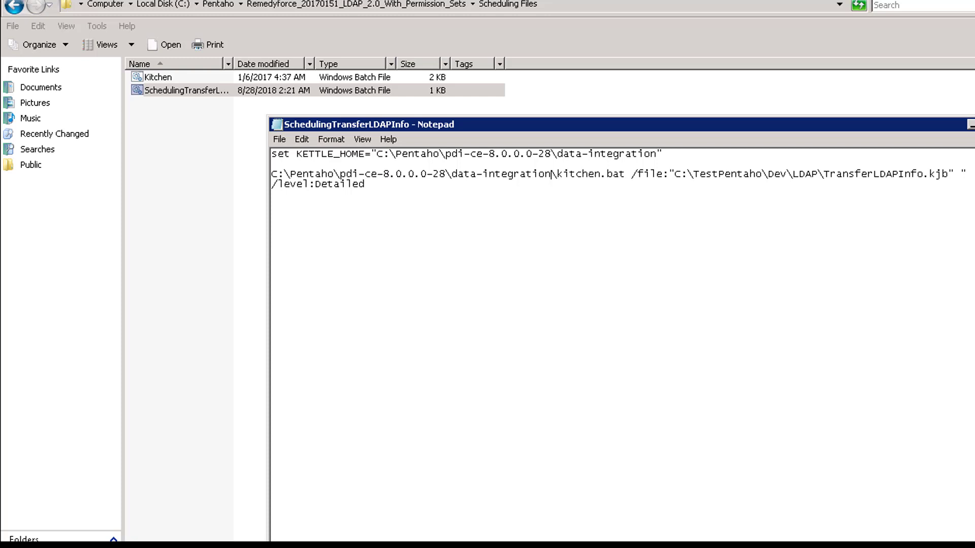